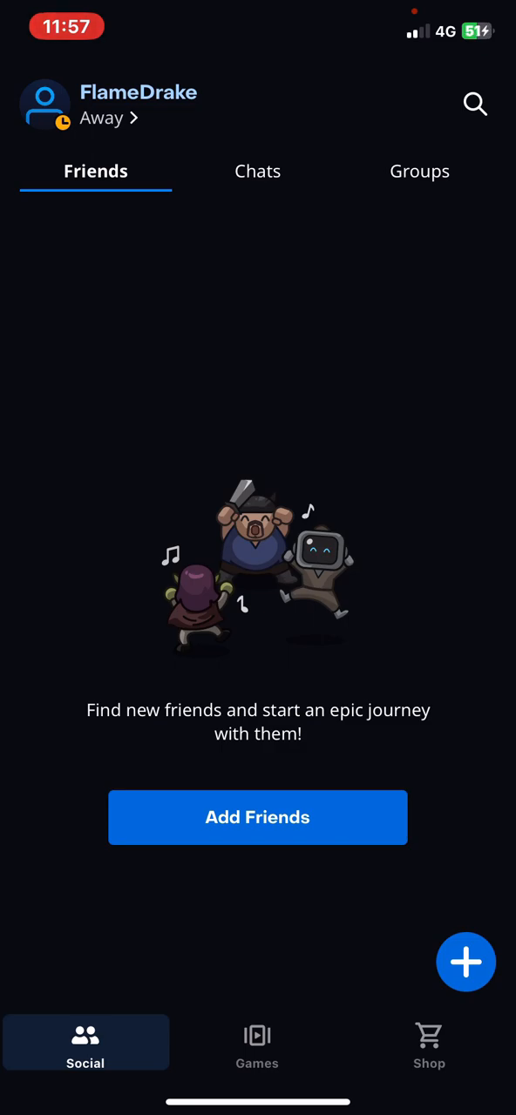
- Check the empty Social chats and friends pages, then go back to the Games catalog with Diablo IV
left_click(257, 1042)
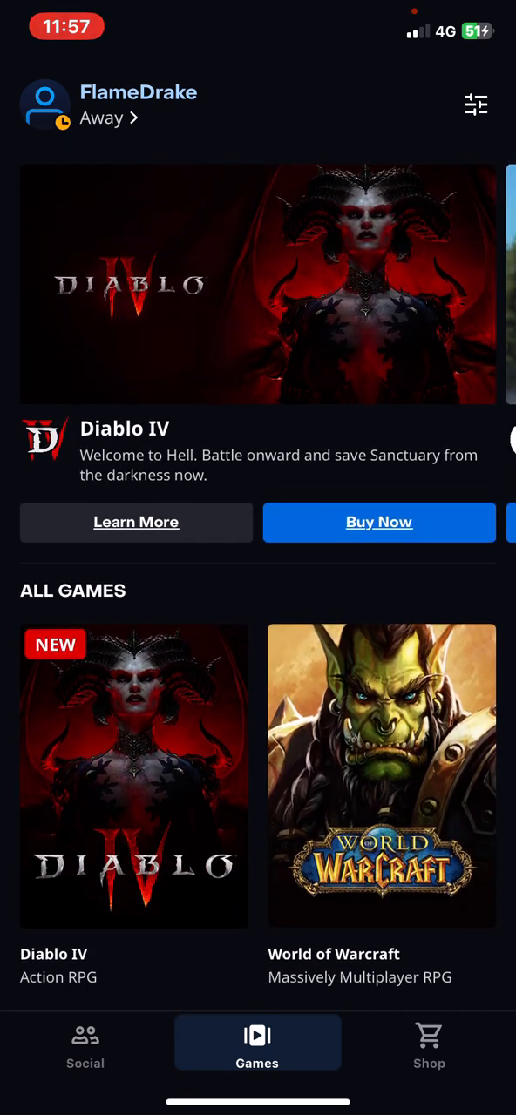
left_click(84, 1042)
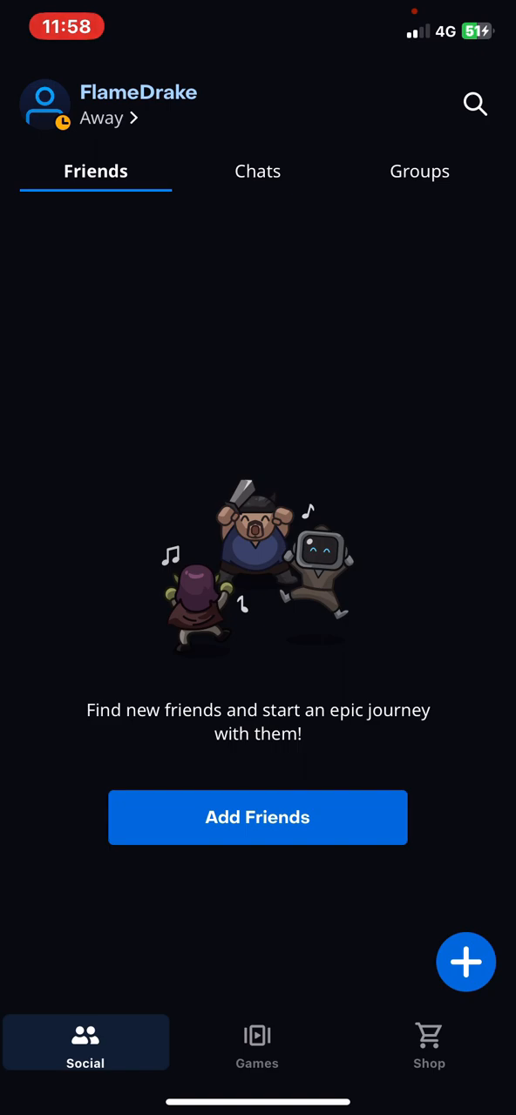
left_click(257, 171)
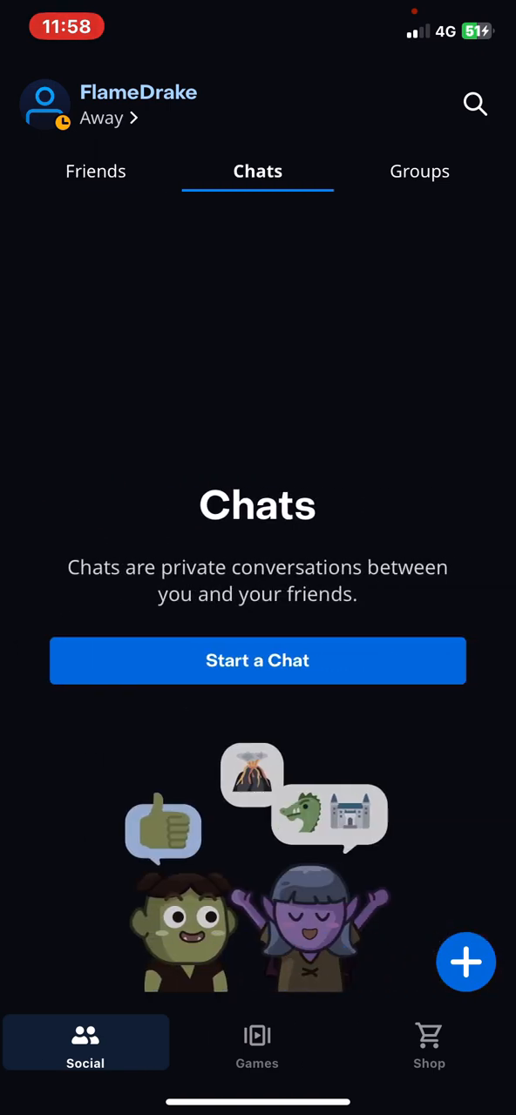
left_click(95, 171)
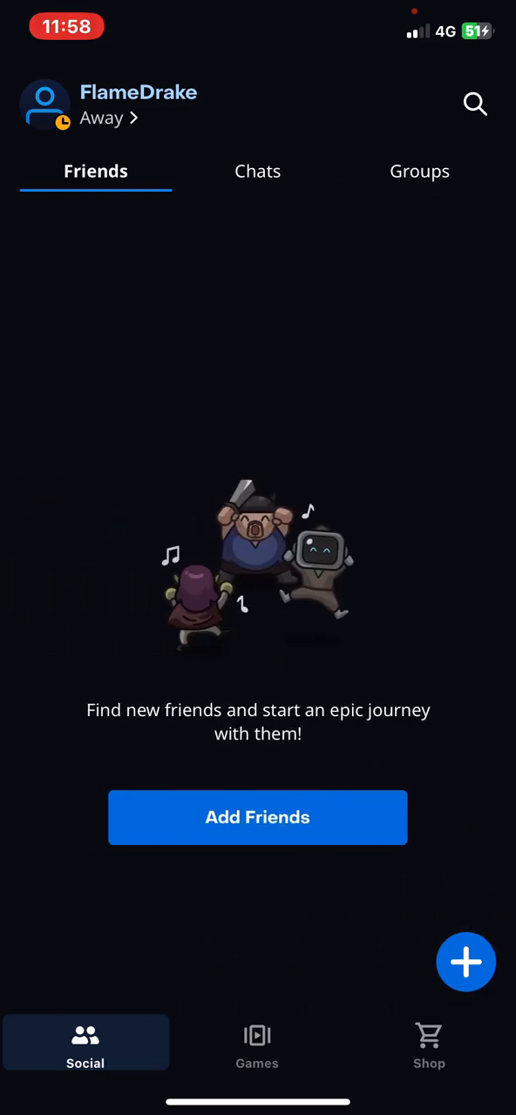
left_click(257, 1043)
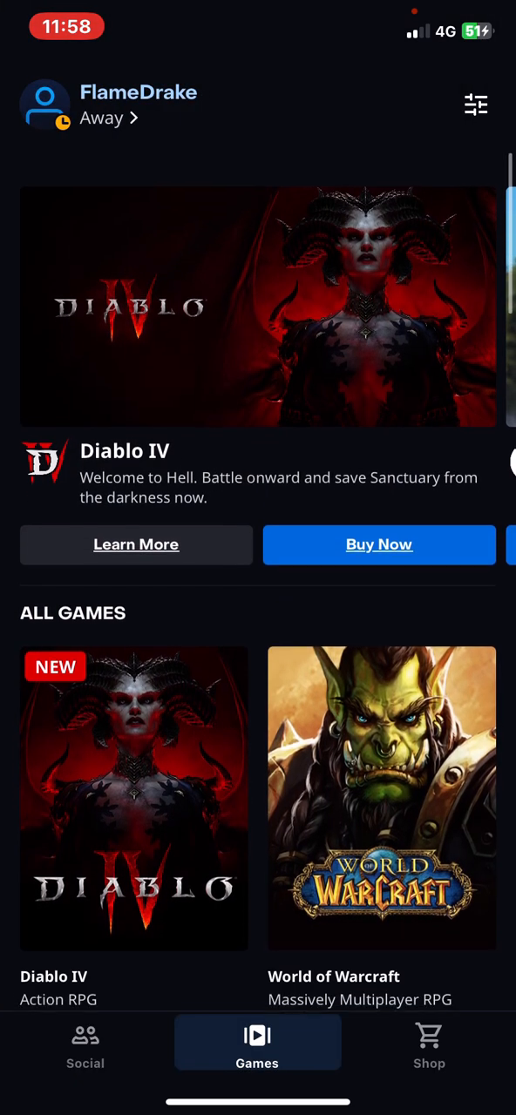
- Scroll through the Games catalog, browse the Shop's Diablo IV offers, then return to Social
scroll("down", 3)
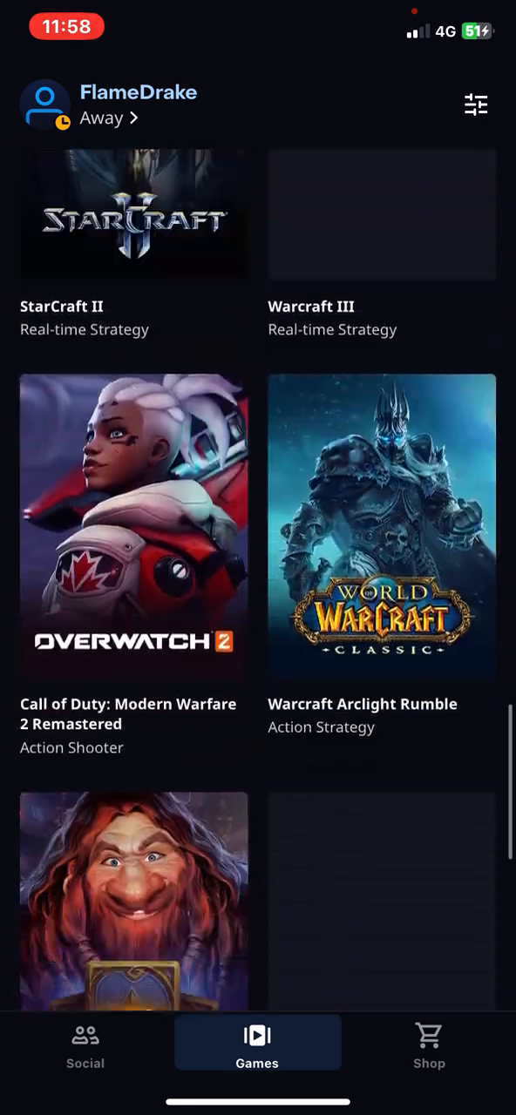
scroll("down", 3)
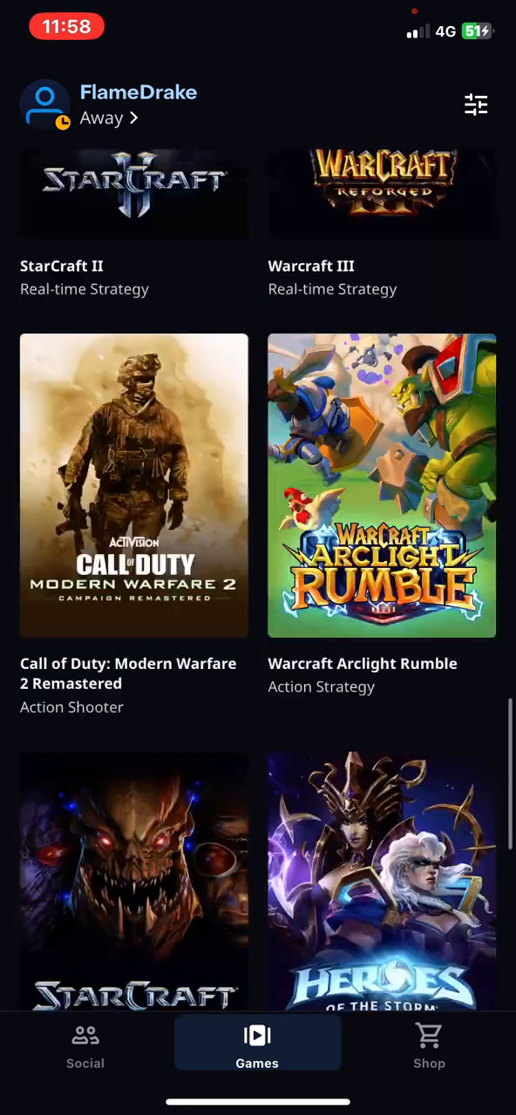
scroll("down", 3)
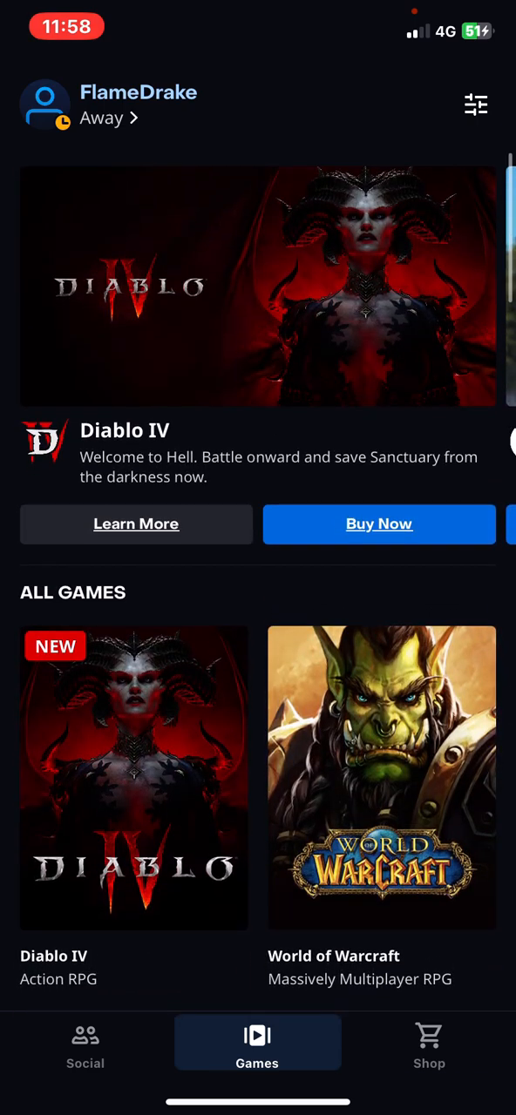
left_click(428, 1041)
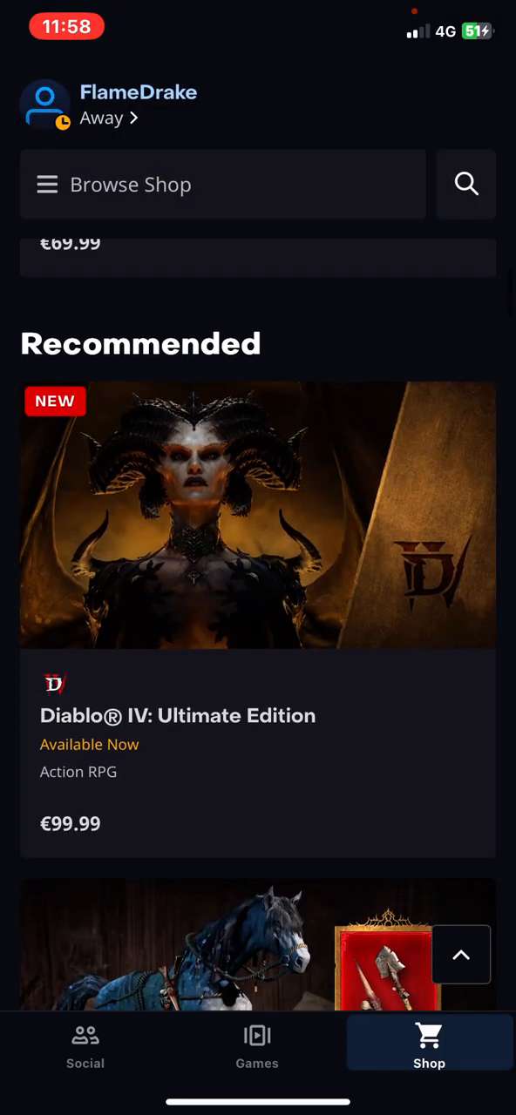
left_click(84, 1046)
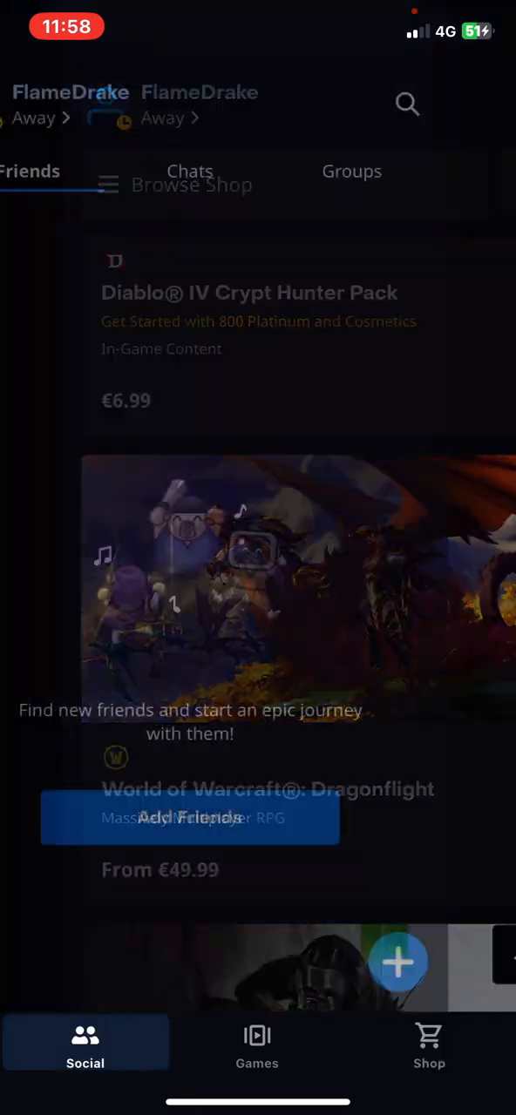
- Switch the online status to Busy from the profile avatar menu, then close the menu
left_click(70, 105)
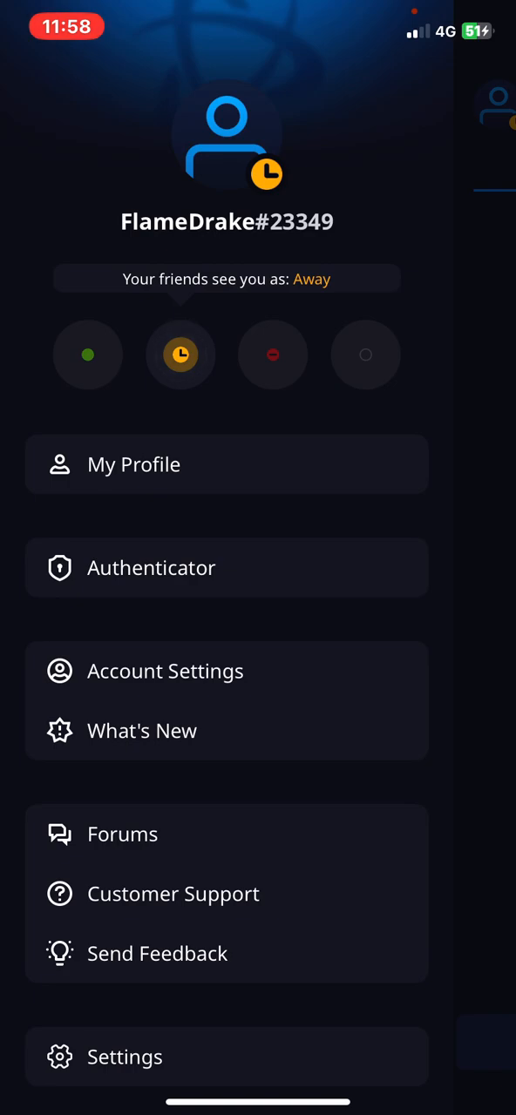
left_click(273, 354)
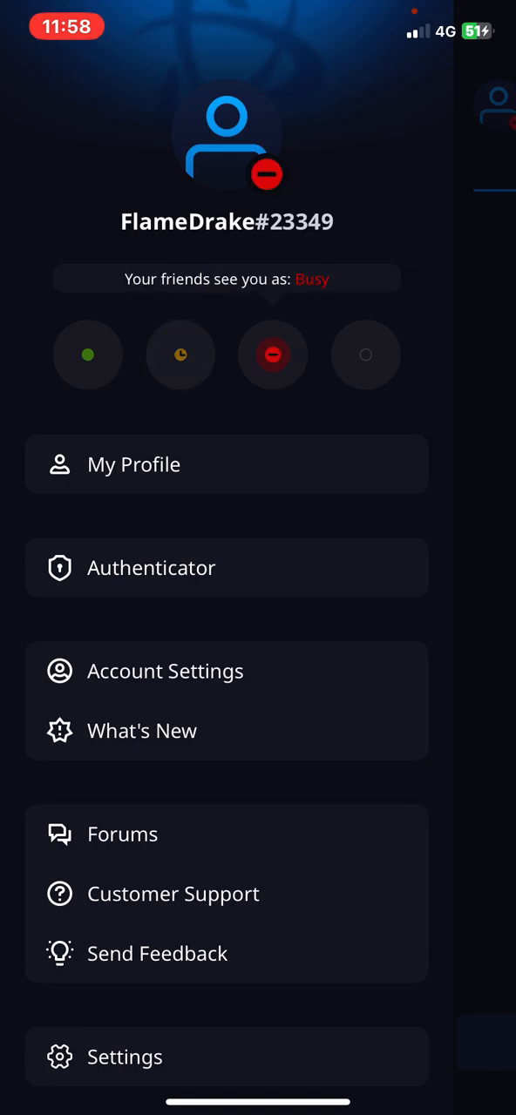
left_click(180, 354)
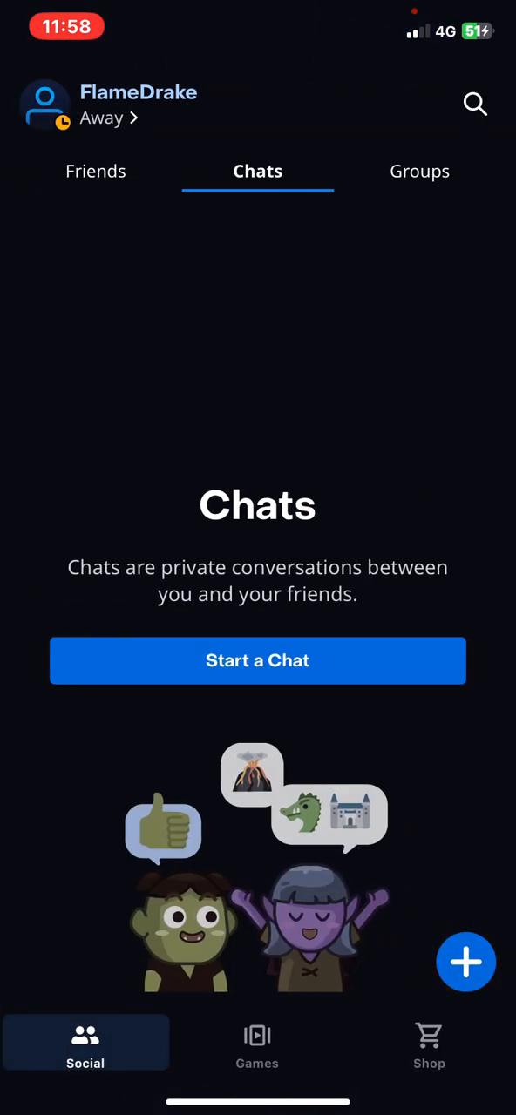
- Open Games and scroll past Diablo II: Resurrected, Diablo III and StarCraft II
left_click(96, 170)
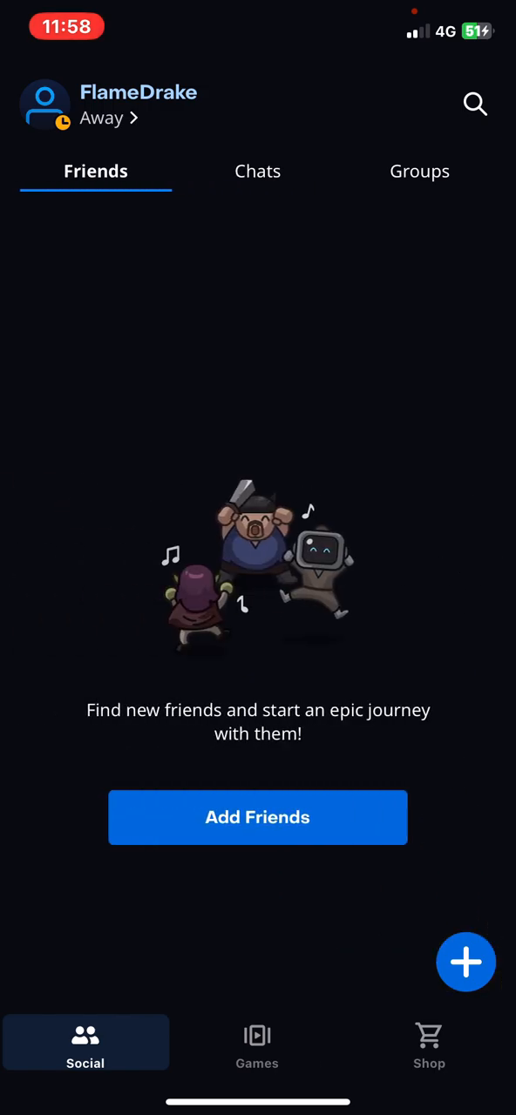
left_click(257, 1042)
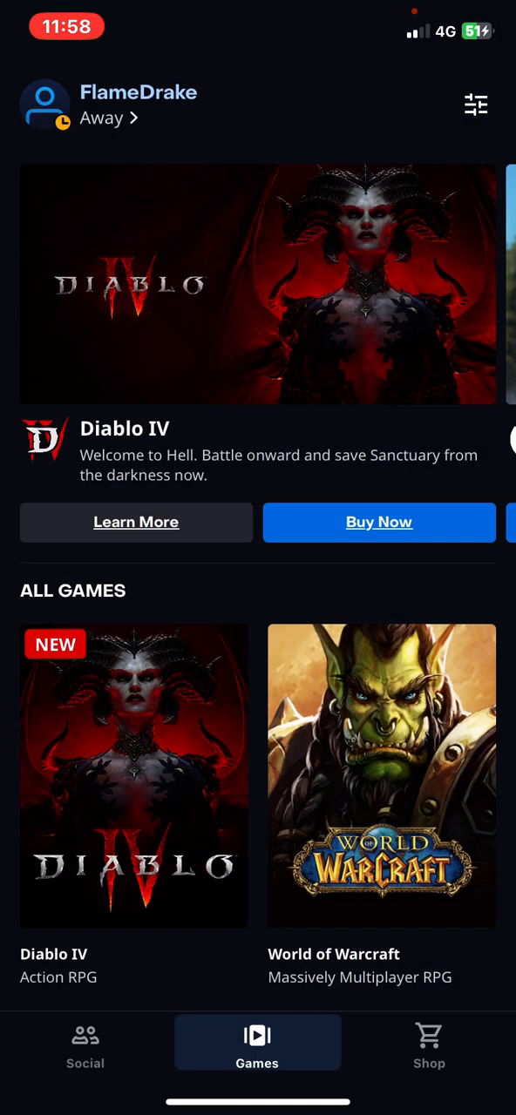
scroll("down", 3)
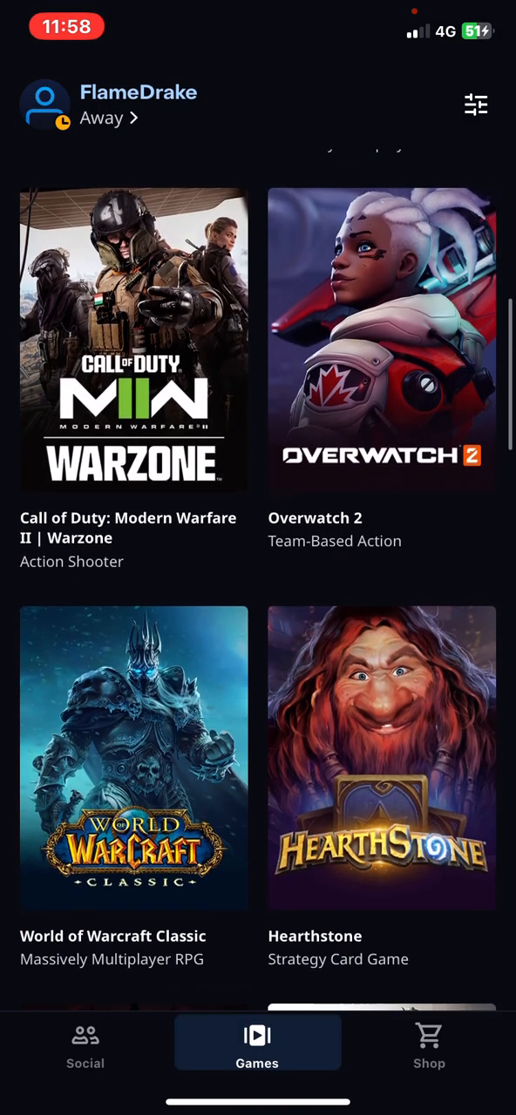
scroll("down", 3)
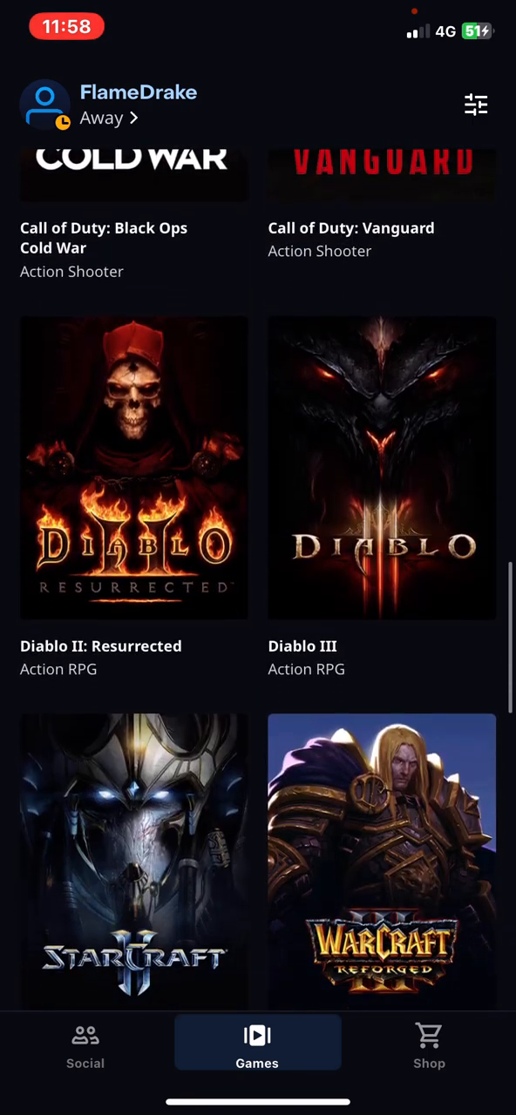